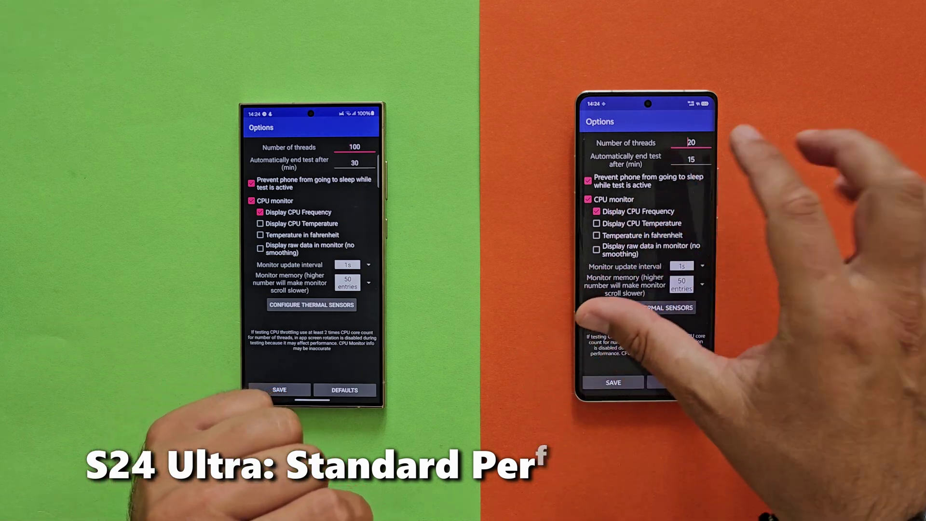
Change the second phone's Number of threads from 20 to 100
click(690, 143)
text(100)
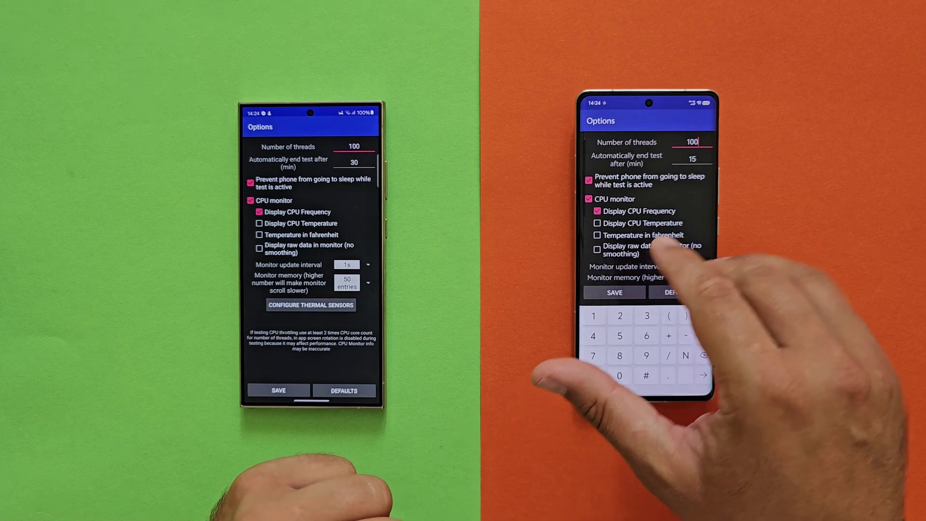
Set 'Automatically end test after (min)' to 60 on the second phone
click(692, 159)
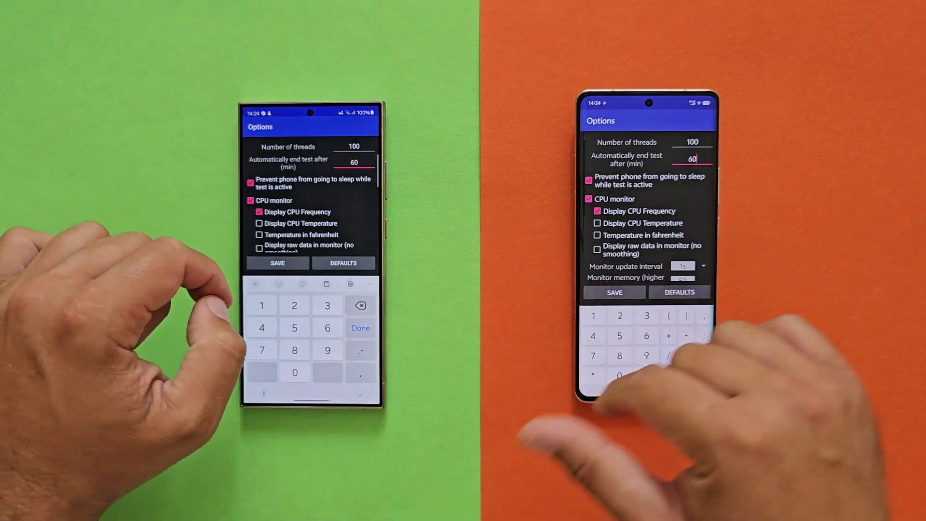
click(614, 291)
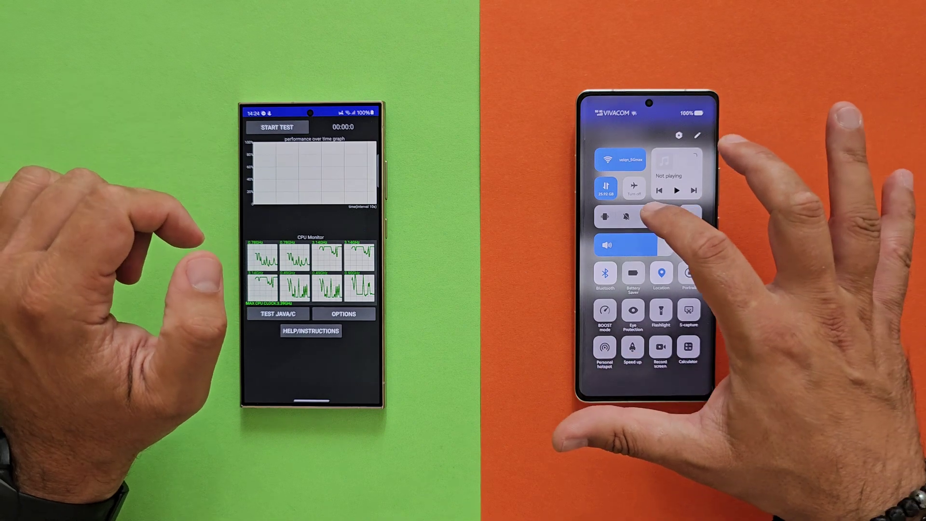
Enable Do Not Disturb on the second phone from Quick Settings
click(626, 216)
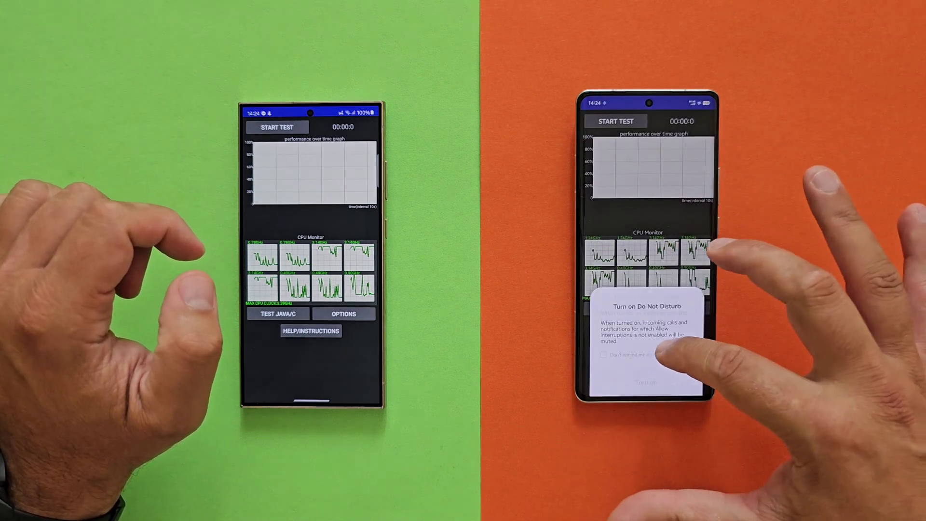